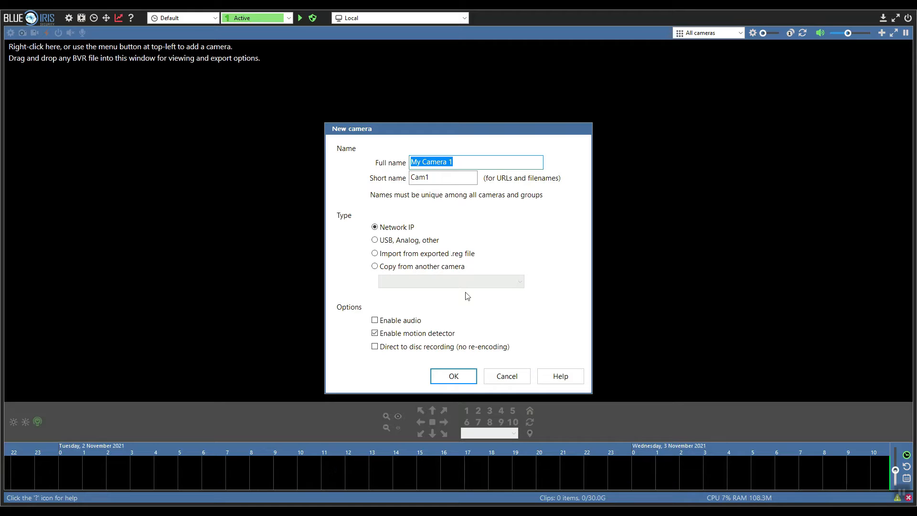
Name the new network IP camera P636.
type("P636")
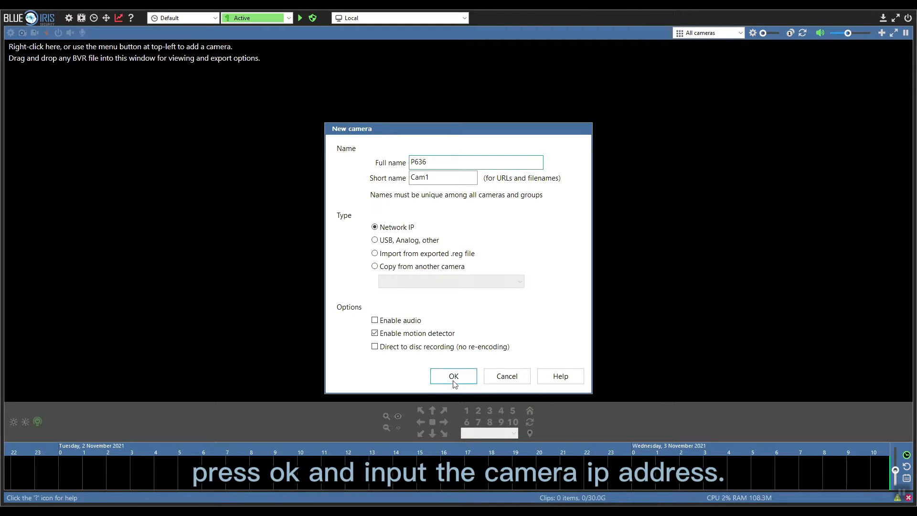
Set the camera address to 192.168.1.92:8585 with user admin and a new password.
left_click(453, 375)
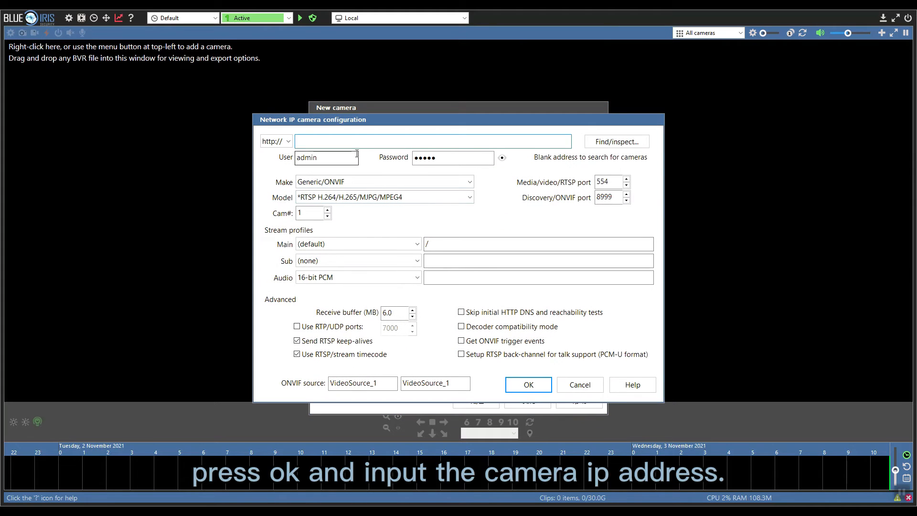
type("192.168.1.92")
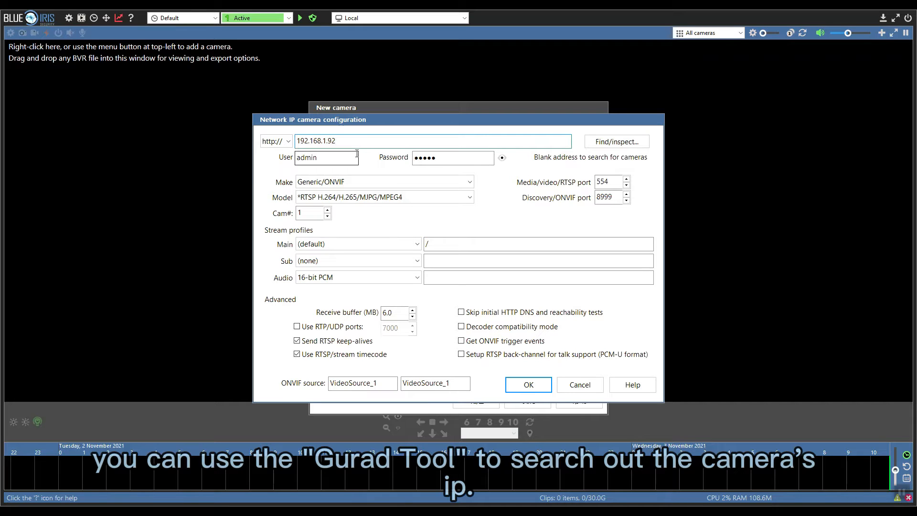
type(":8585")
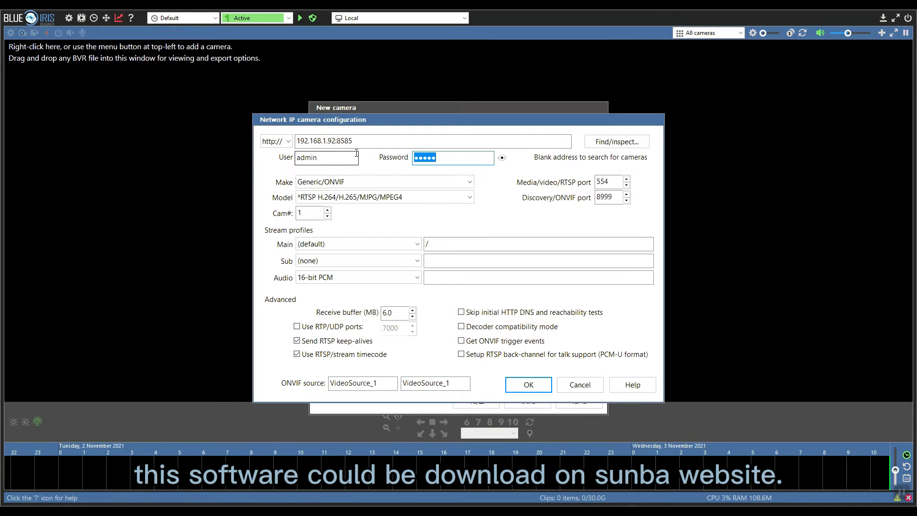
left_click(433, 140)
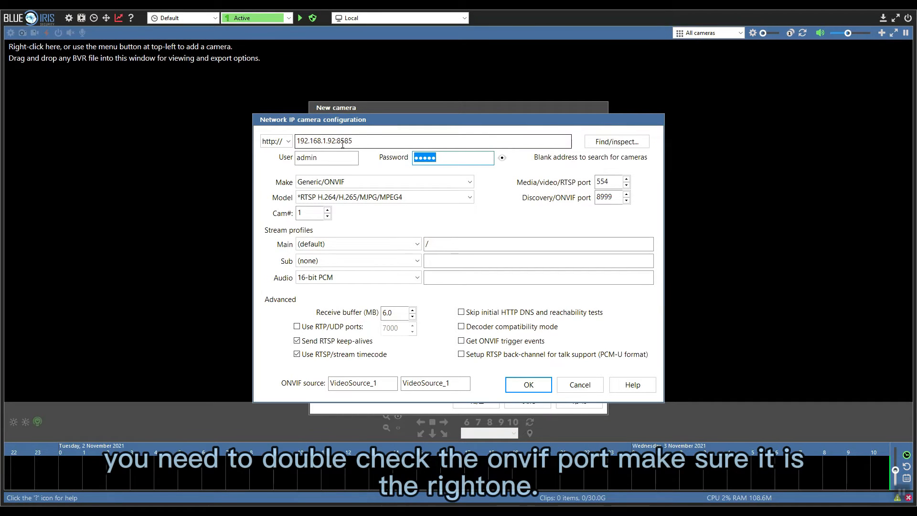
double_click(344, 140)
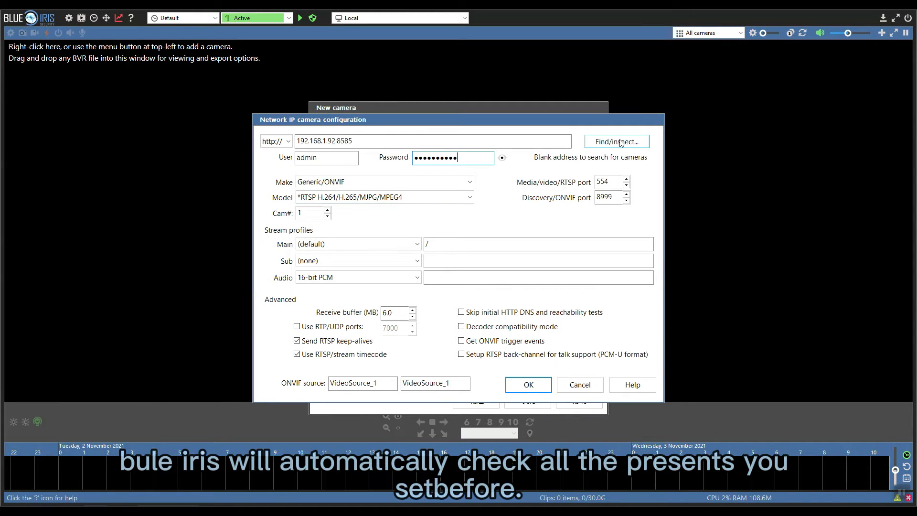
Inspect the camera to fill ONVIF port 8585, media_profile1 and G.711 audio, then accept.
left_click(616, 142)
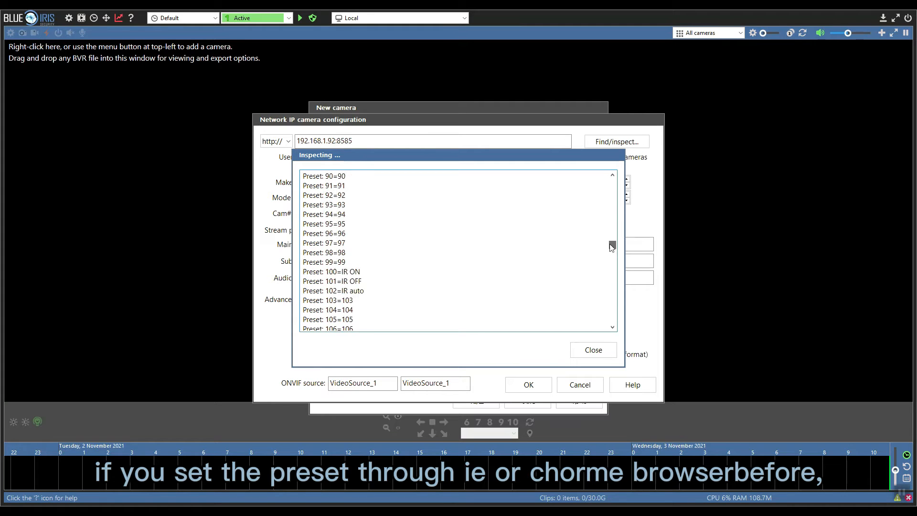
scroll("down", 3)
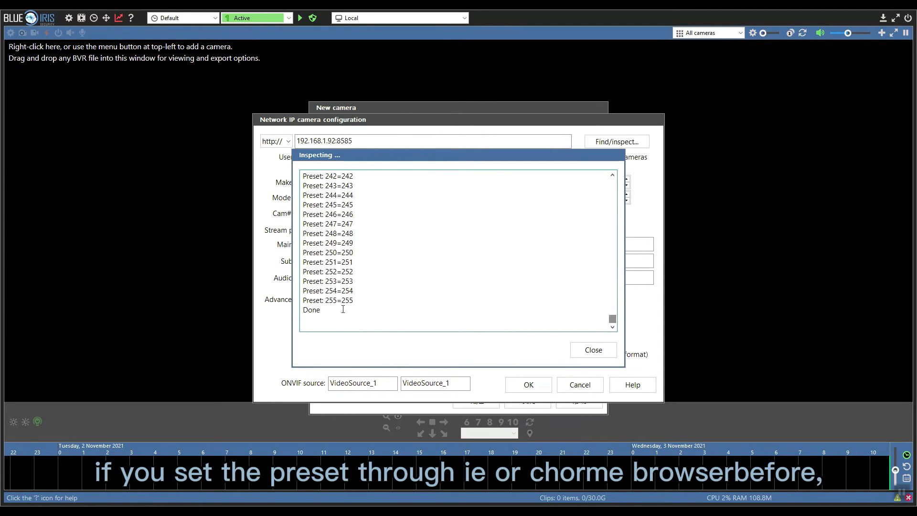
left_click(592, 350)
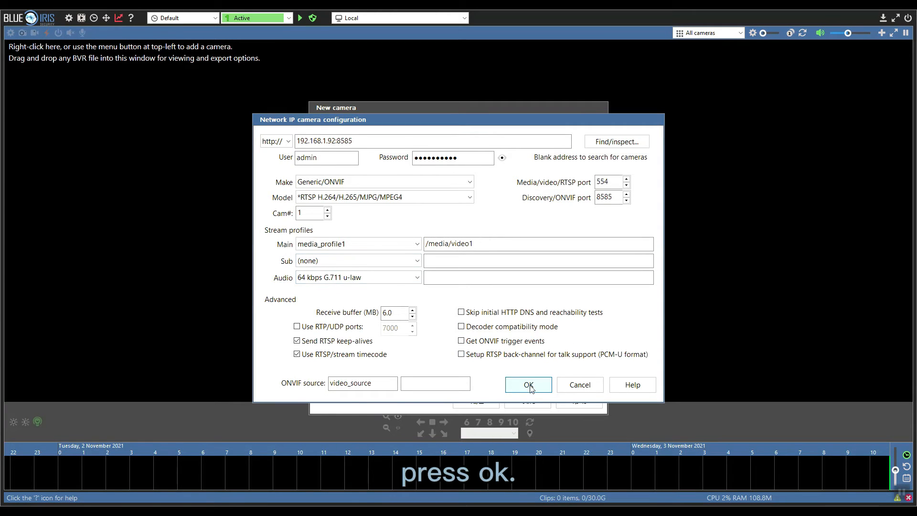
left_click(528, 384)
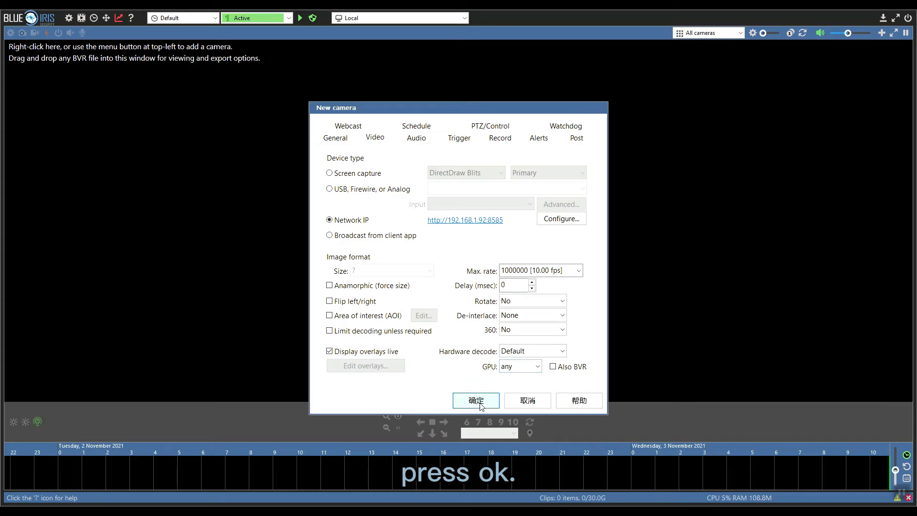
Save camera P636 to show its parking-lot feed and reopen its settings.
left_click(475, 400)
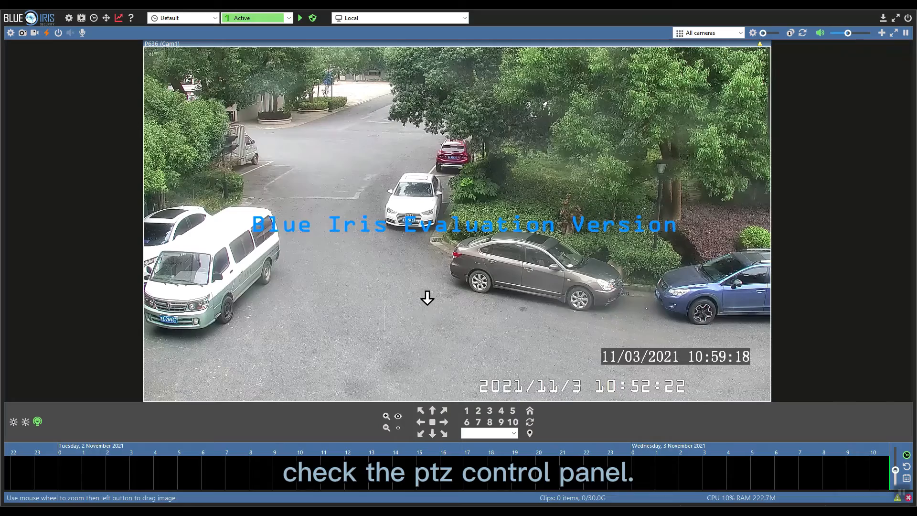
right_click(427, 298)
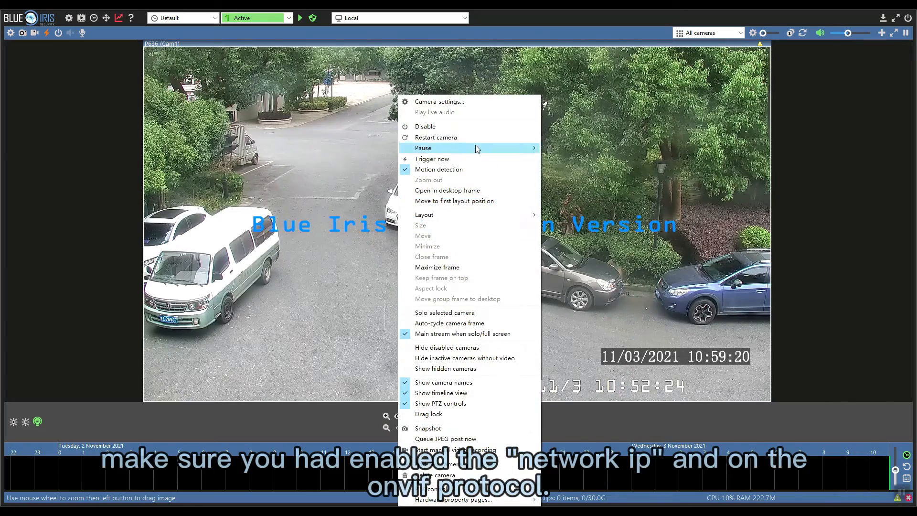
left_click(440, 101)
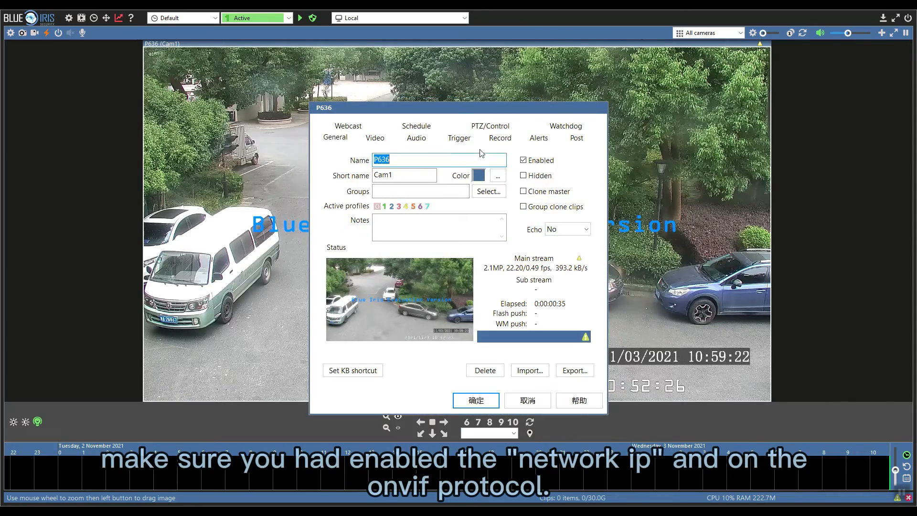
Enable PTZ control via Network IP ONVIF (OXML) and close the settings.
left_click(491, 126)
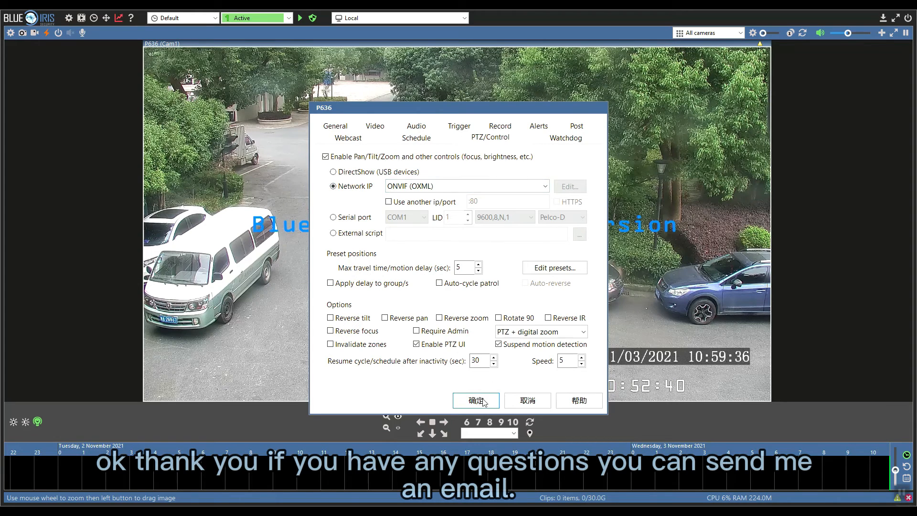
left_click(476, 401)
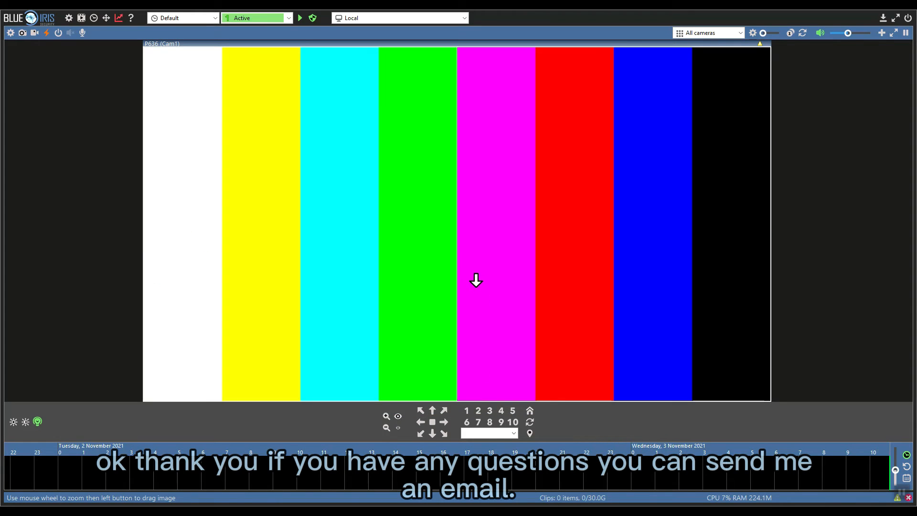